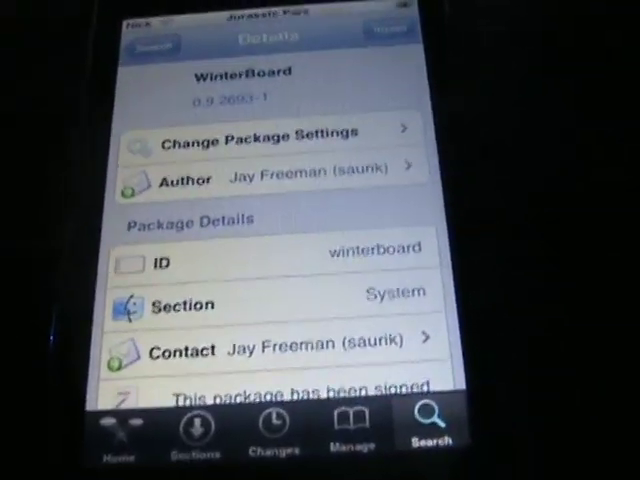
Install WinterBoard from its Cydia details page, unpacking winterboard_0.9.2693-1.
{"action": "scroll", "scroll_direction": "up", "scroll_amount": 3}
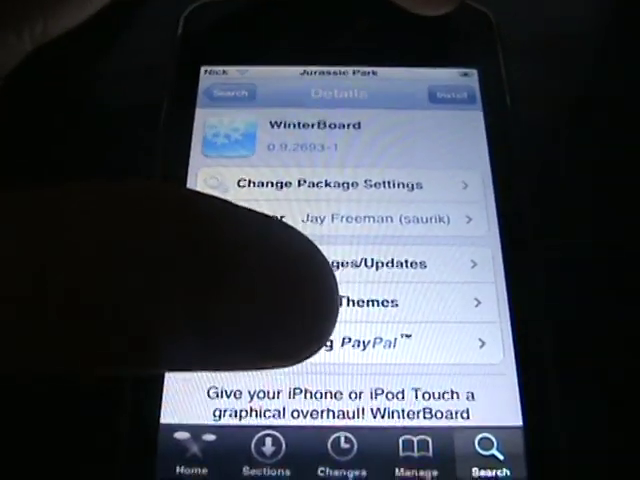
{"action": "left_click", "coordinate": [448, 92]}
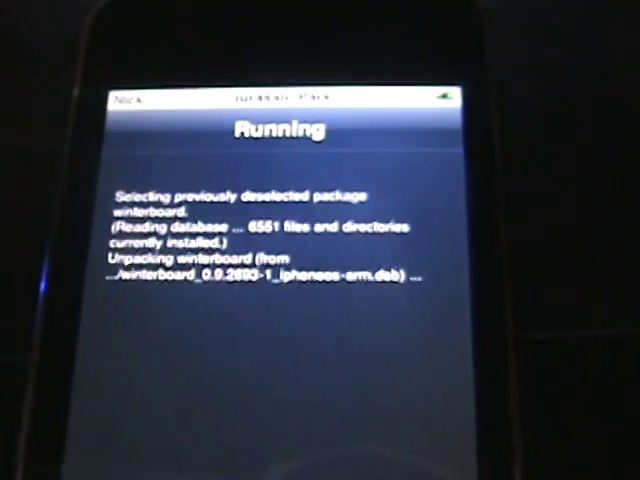